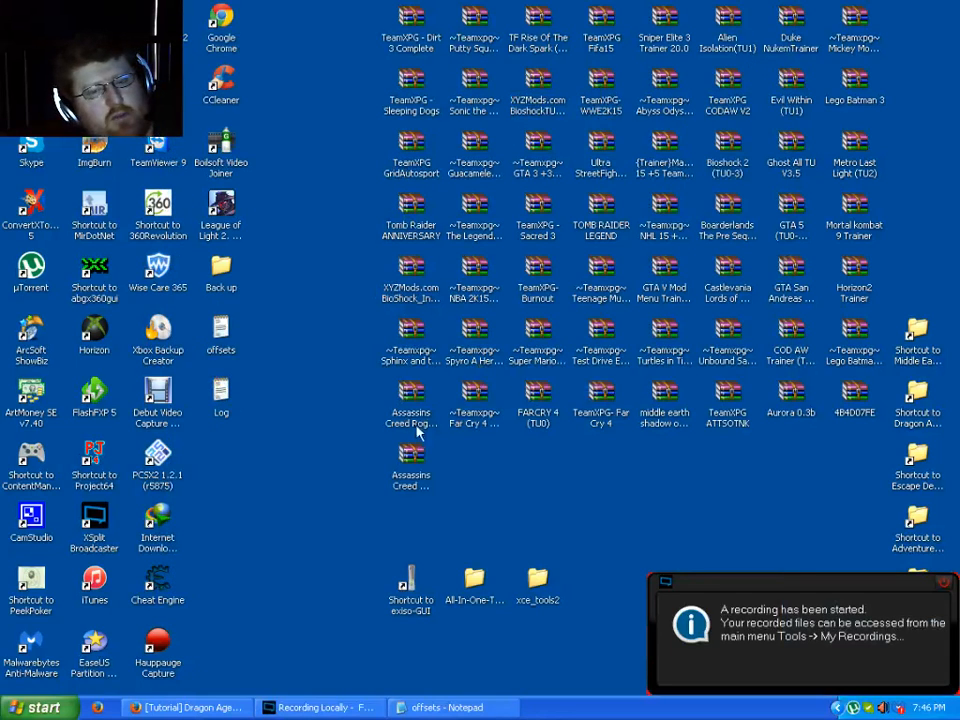
mouse_move(428, 516)
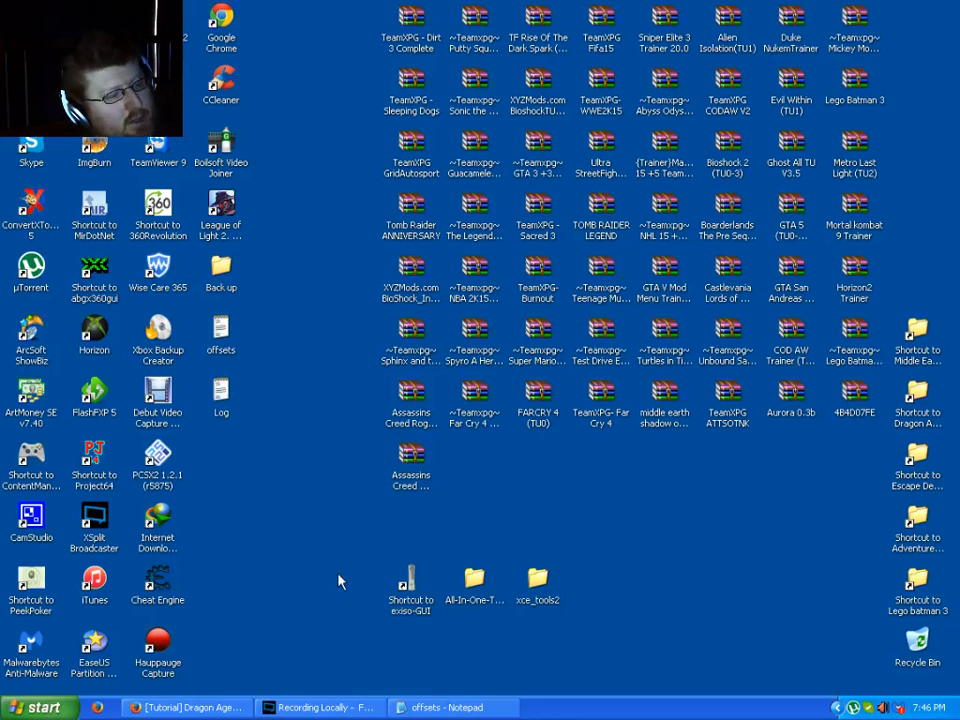
mouse_move(916, 390)
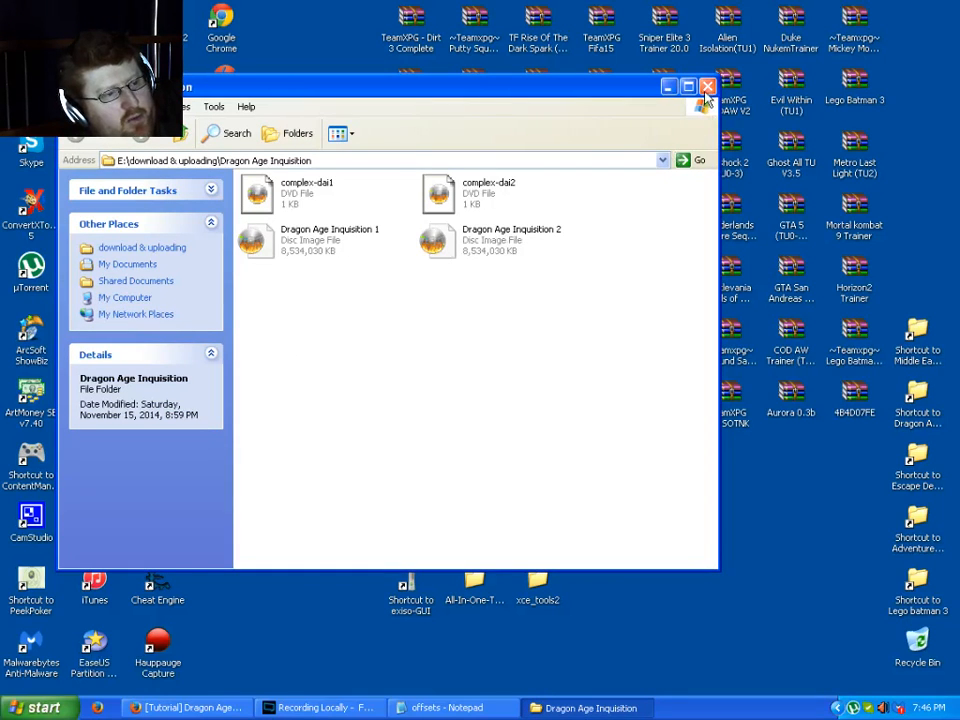
Step: Close the Dragon Age Inquisition folder window and launch the Exiso-GUI extractor
left_click(700, 86)
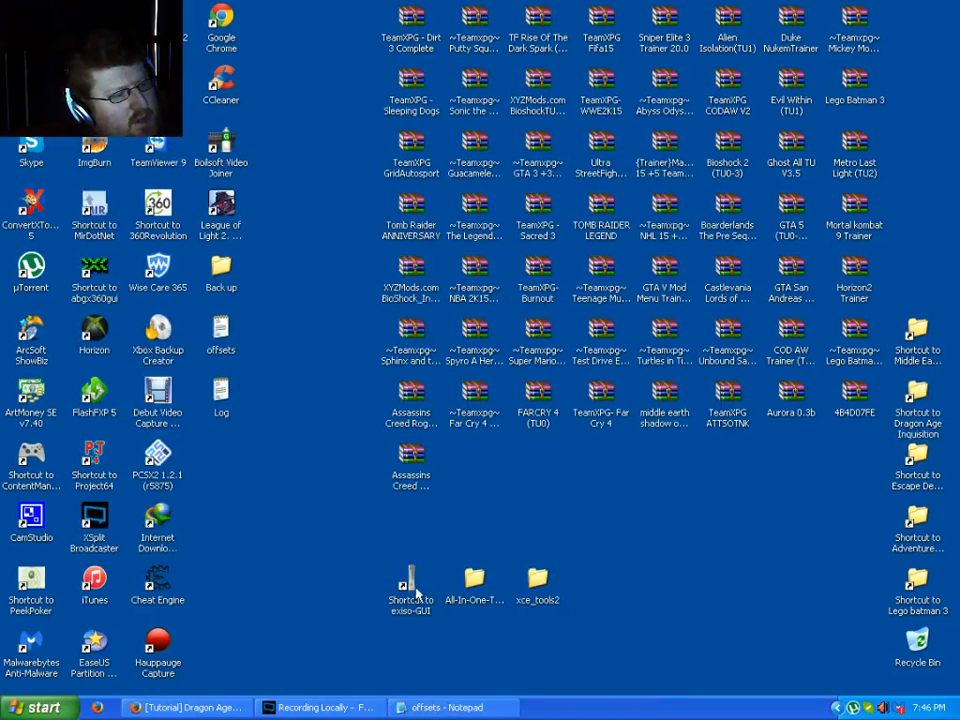
double_click(406, 580)
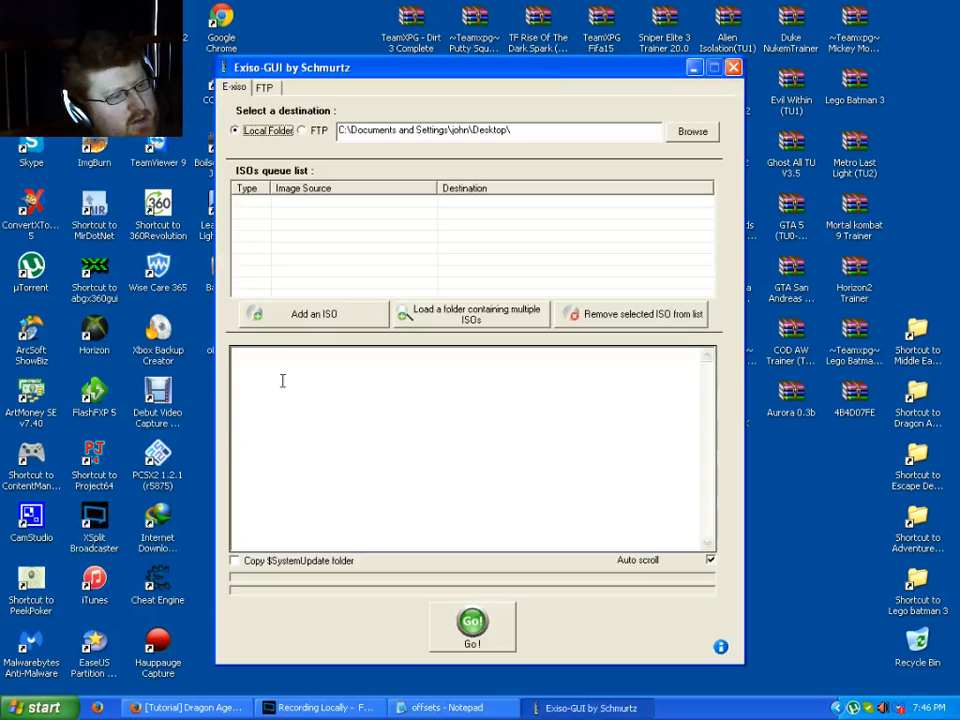
mouse_move(324, 292)
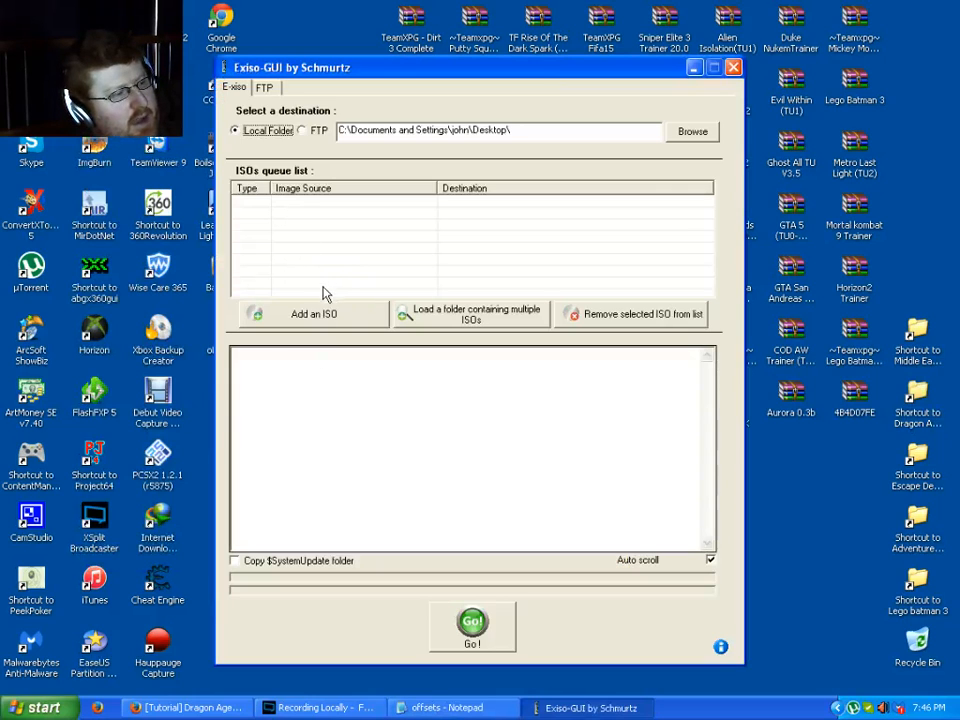
Step: Add the Dragon Age Inquisition 1 disc image from the Dragon Age Inquisition folder to the queue
left_click(314, 314)
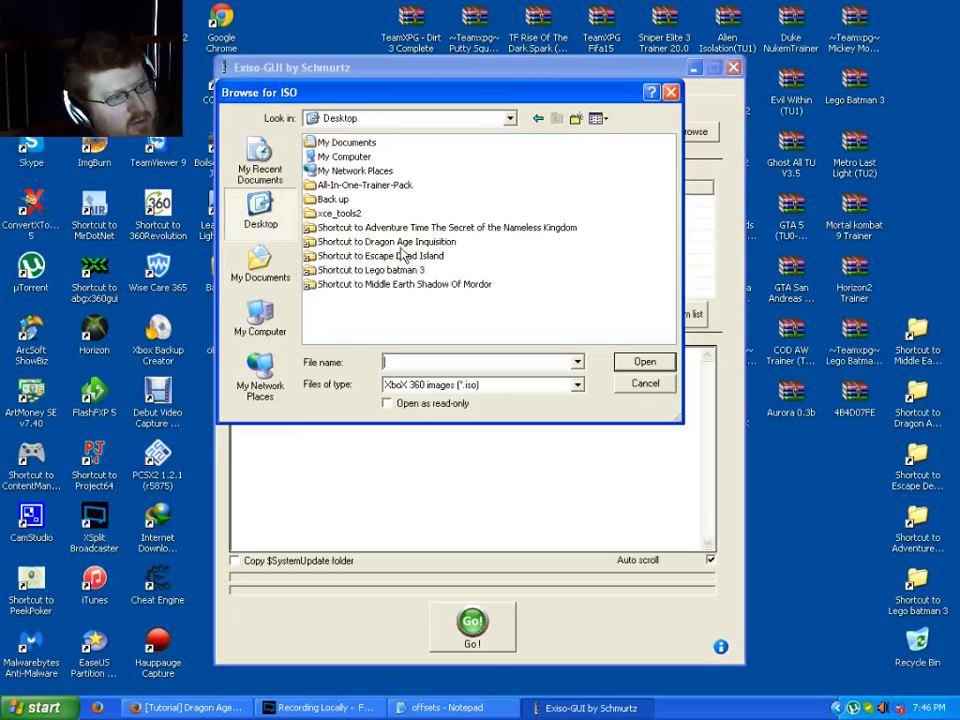
left_click(388, 242)
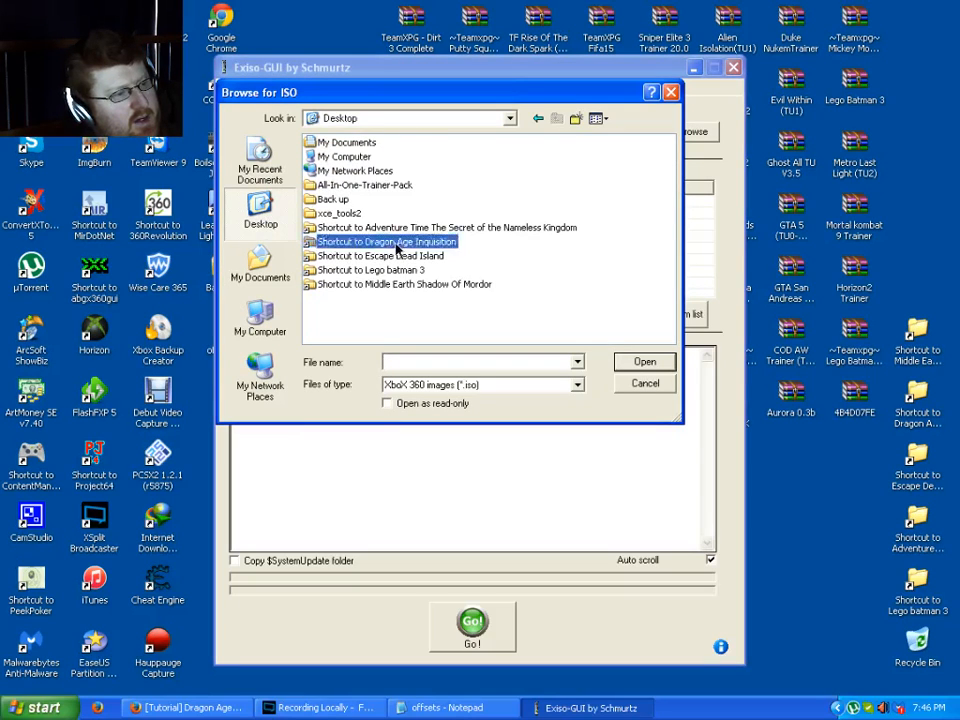
double_click(384, 242)
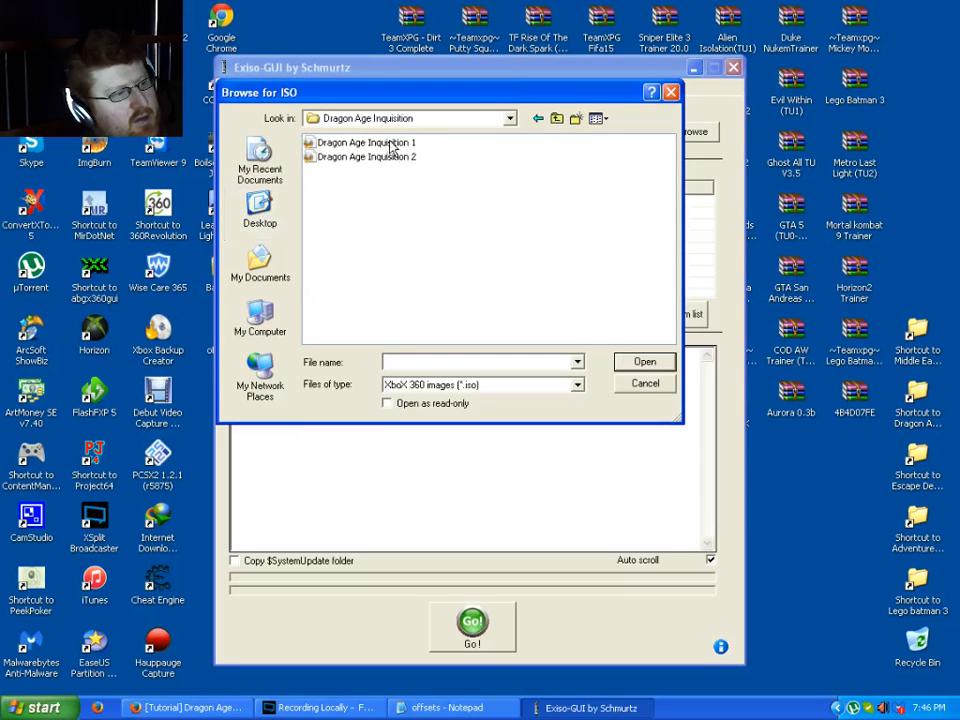
left_click(364, 142)
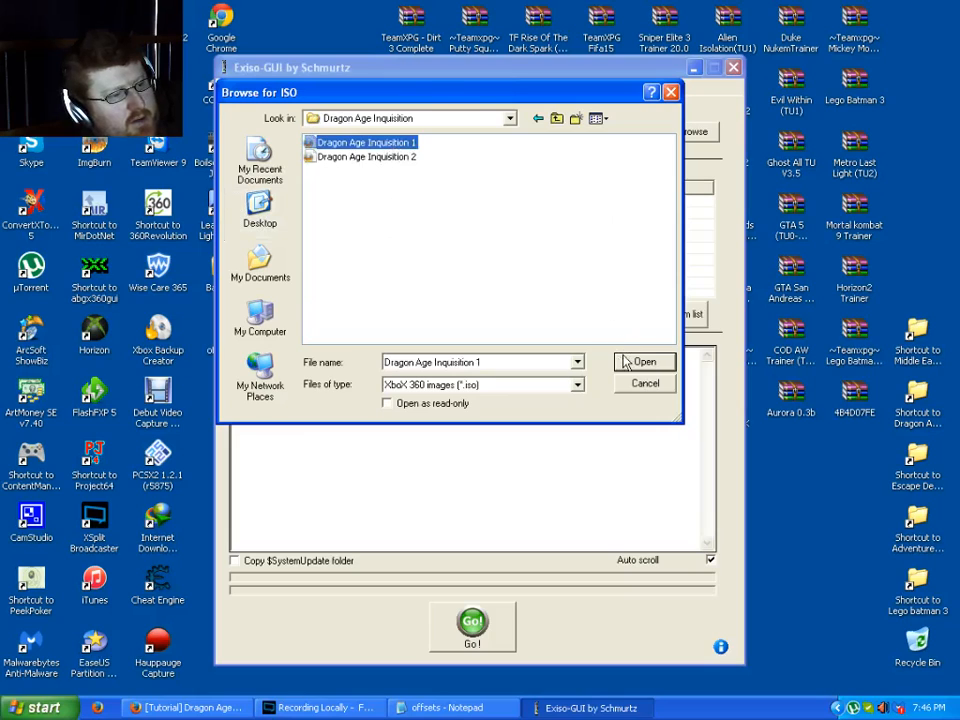
left_click(644, 360)
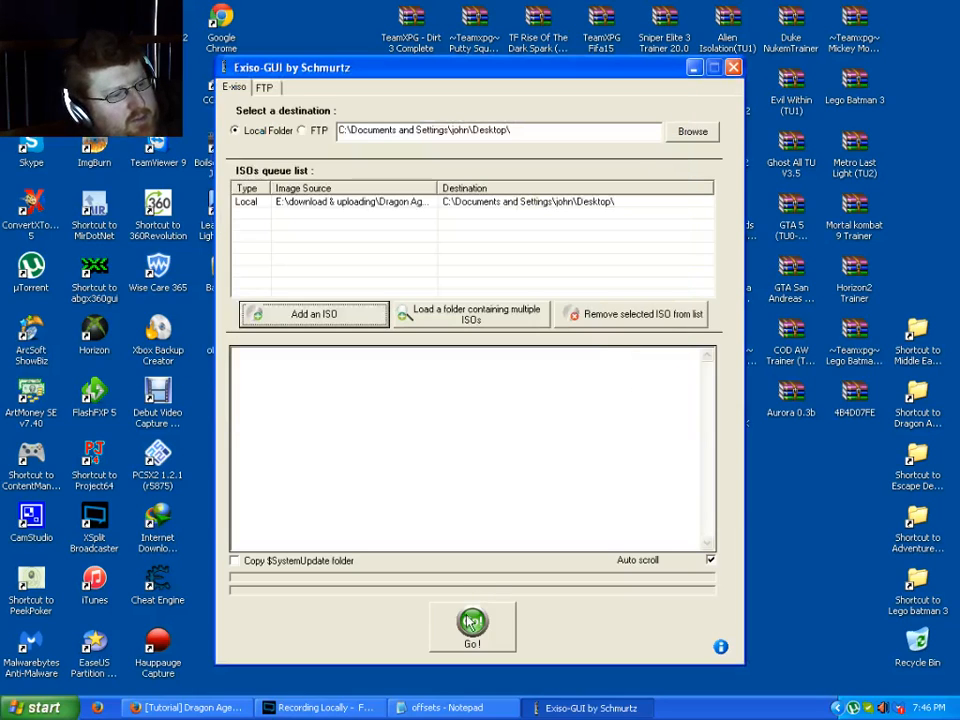
Step: Run the extraction with Go! and acknowledge the one-successful-extraction summary
left_click(472, 622)
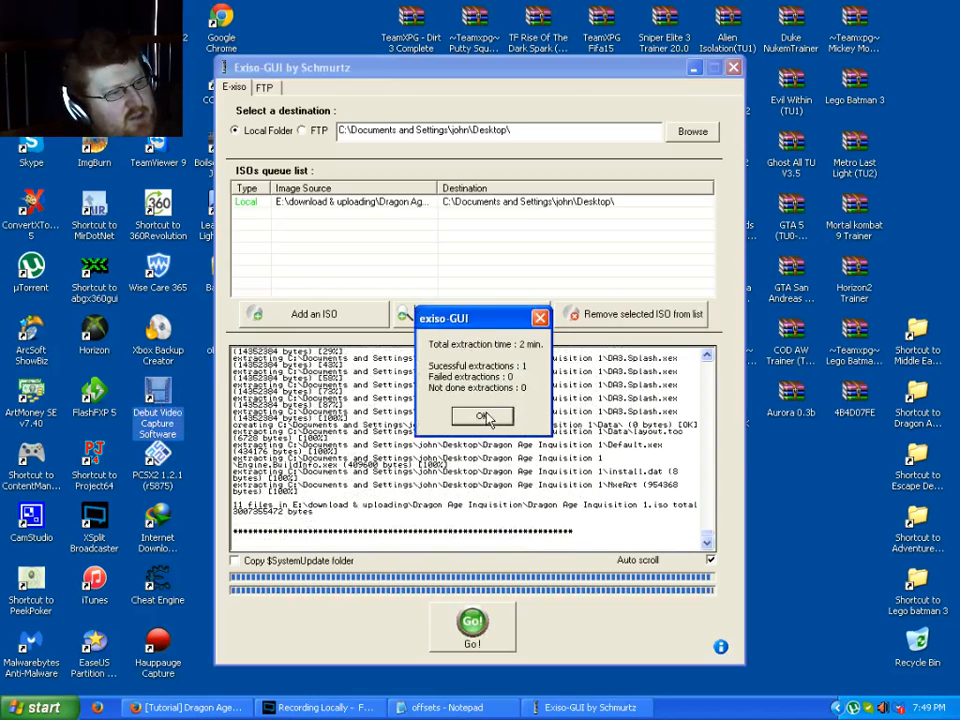
left_click(482, 416)
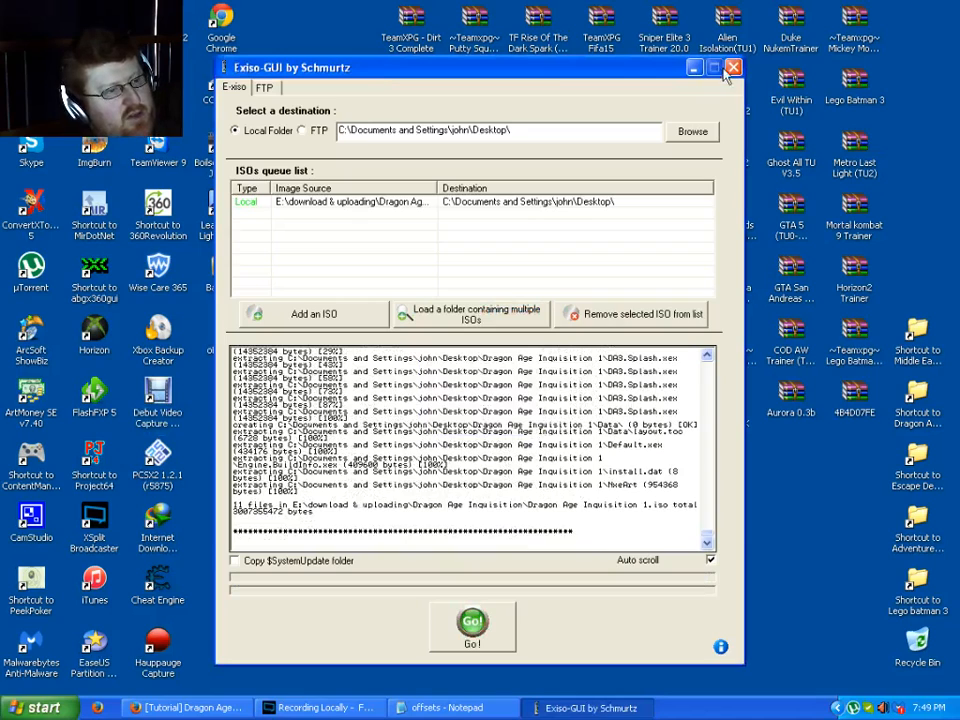
Step: Close Exiso-GUI, scroll through the empty Local Disk (E:) window and minimize it to the desktop
left_click(734, 70)
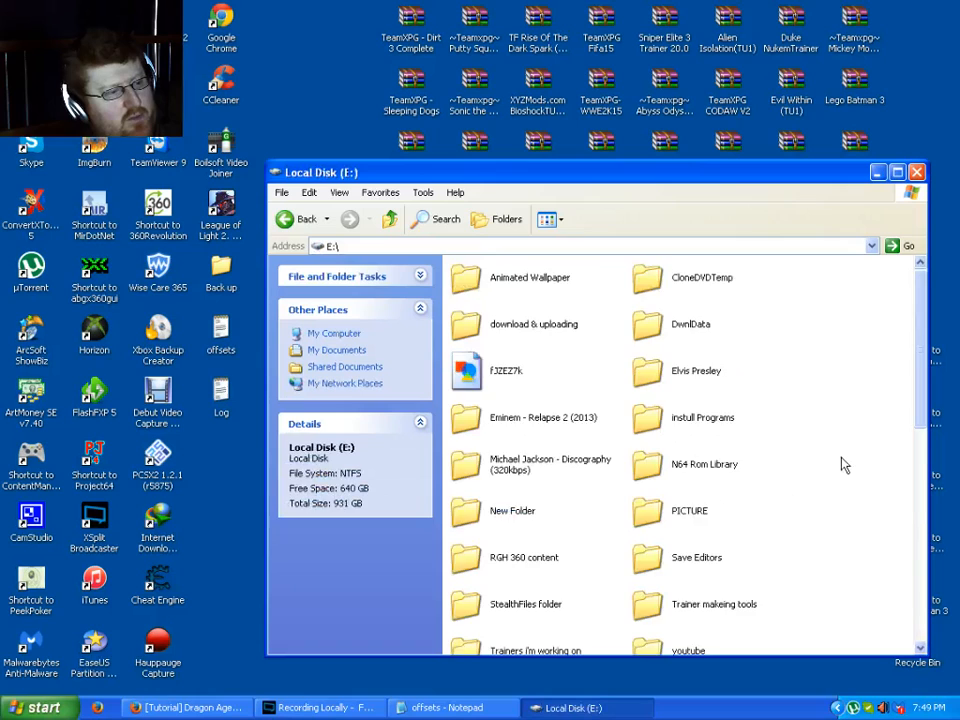
scroll("down", 3)
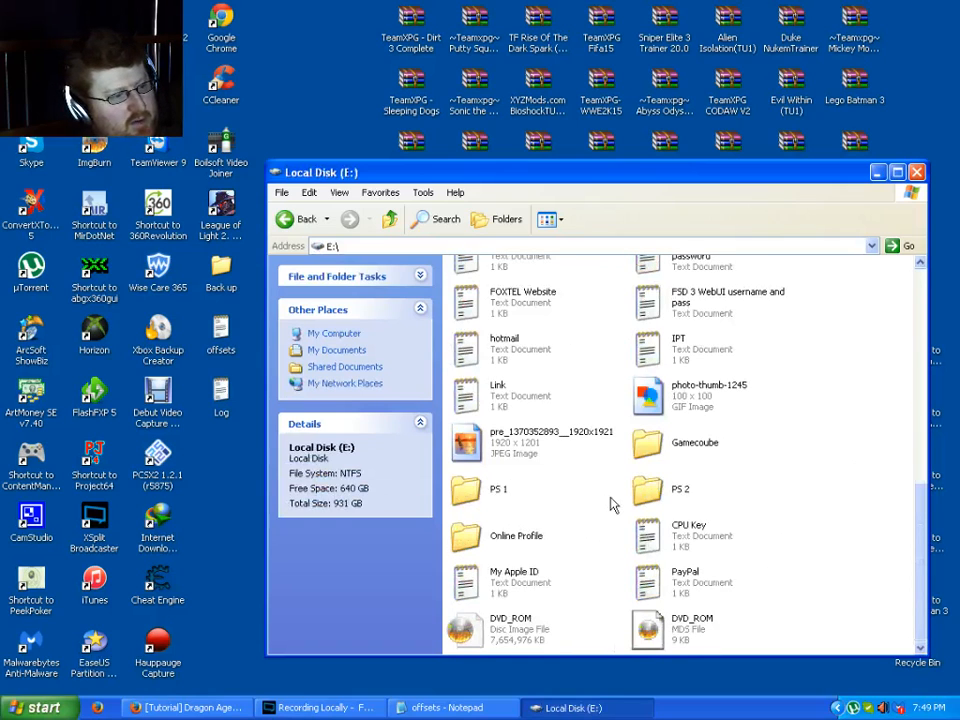
scroll("down", 3)
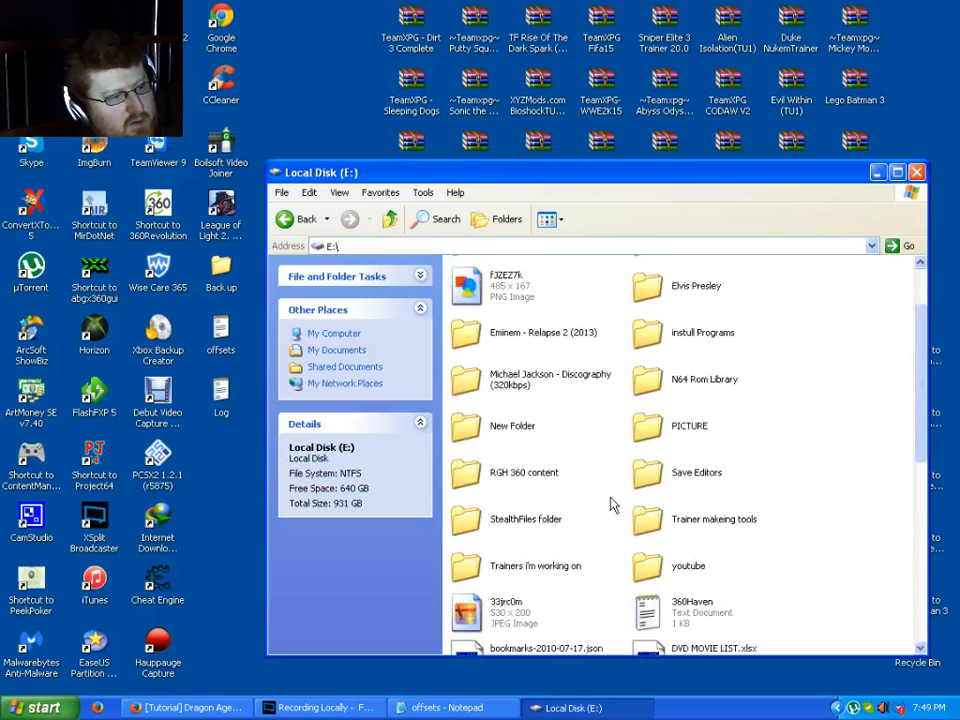
mouse_move(594, 476)
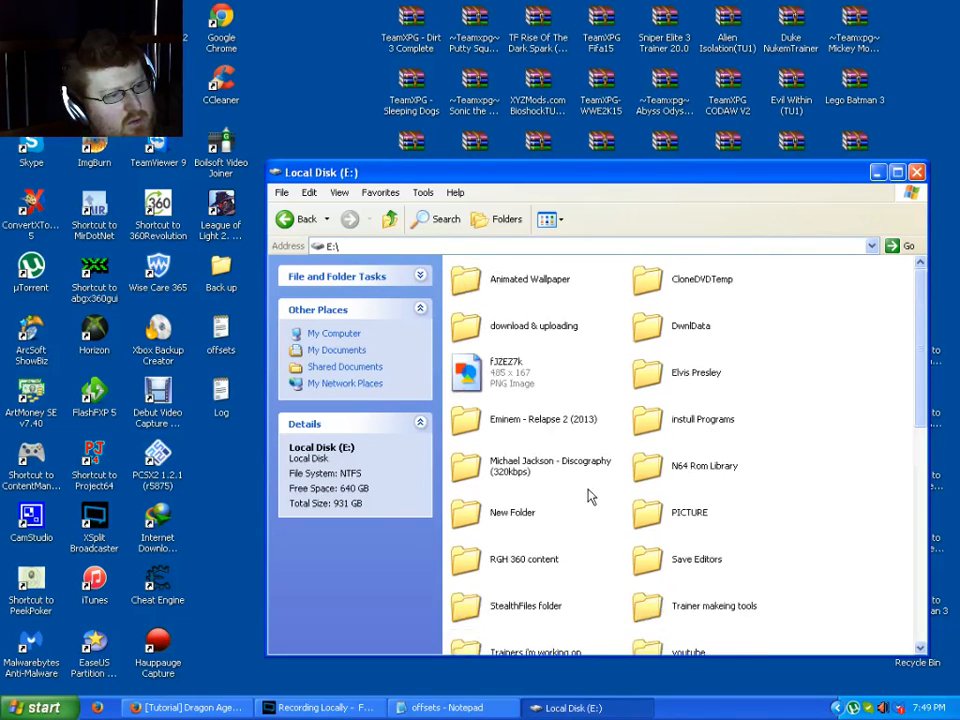
mouse_move(630, 374)
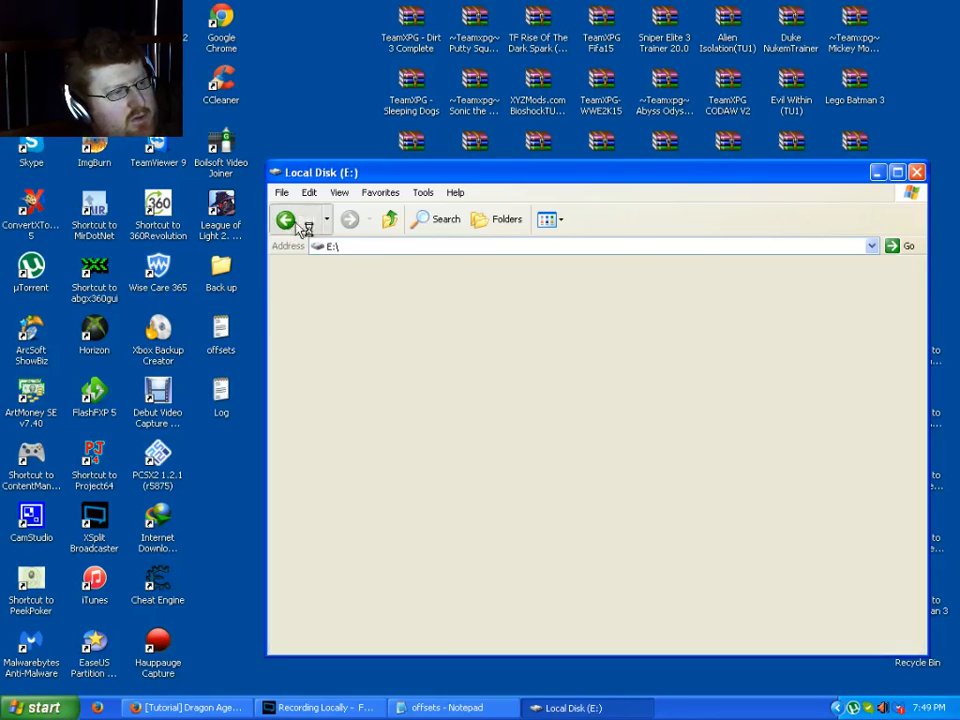
left_click(288, 218)
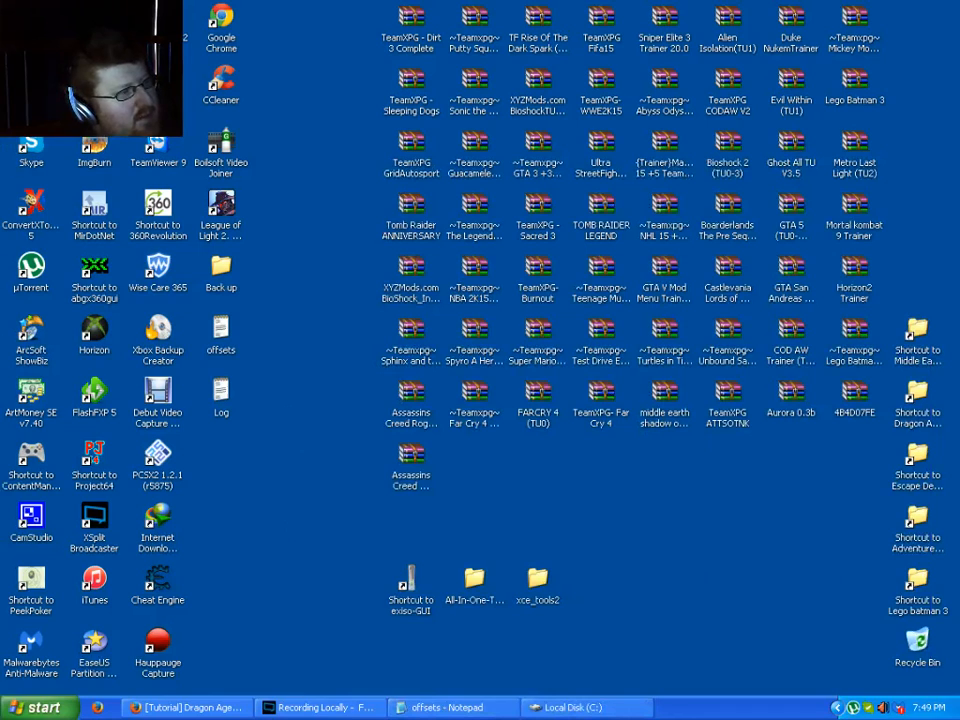
Step: Relaunch Exiso-GUI to check the desktop destination path, then close it again
left_click(408, 582)
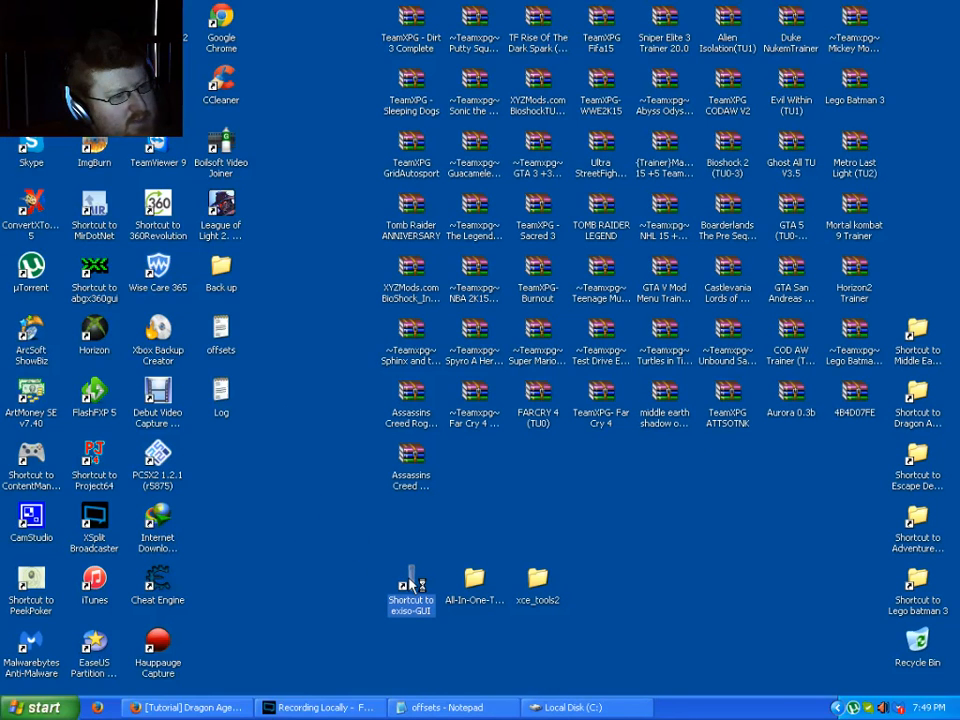
double_click(408, 580)
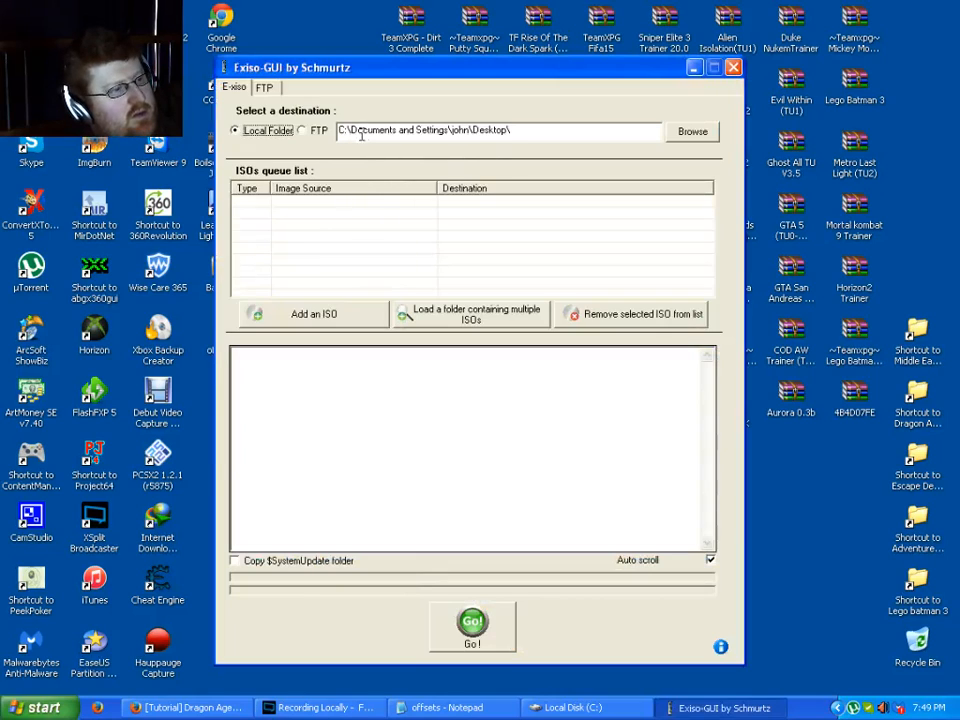
mouse_move(476, 148)
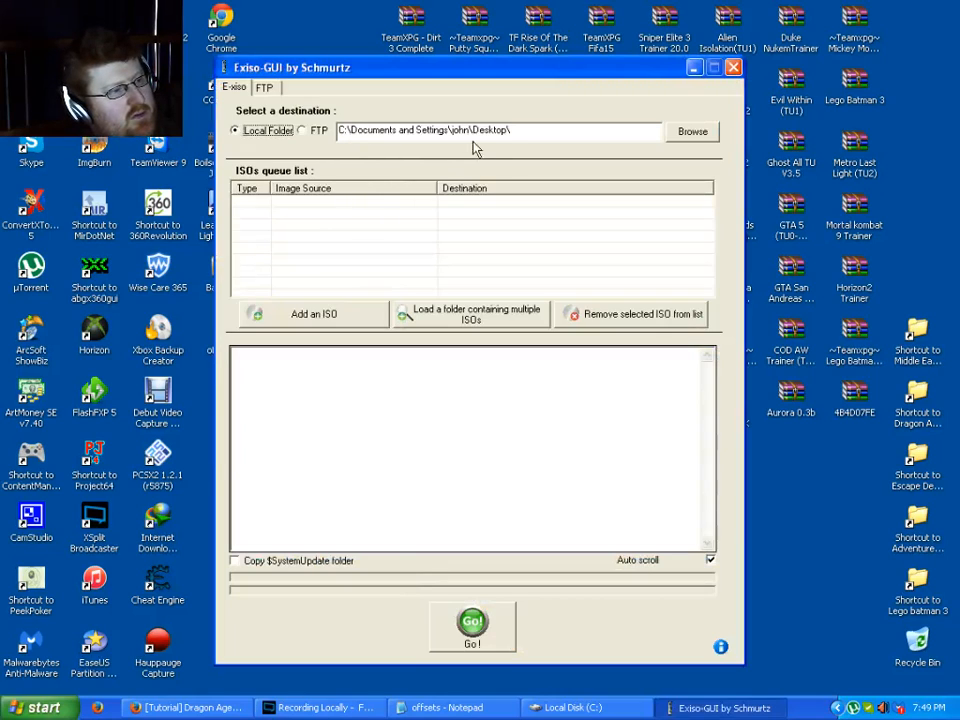
mouse_move(740, 80)
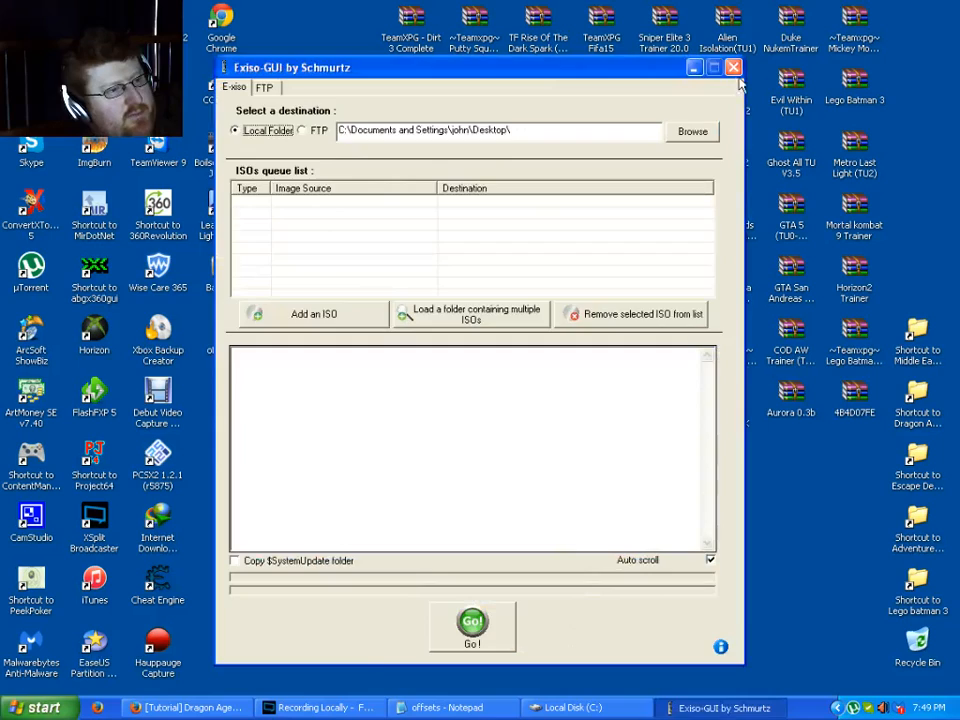
left_click(728, 68)
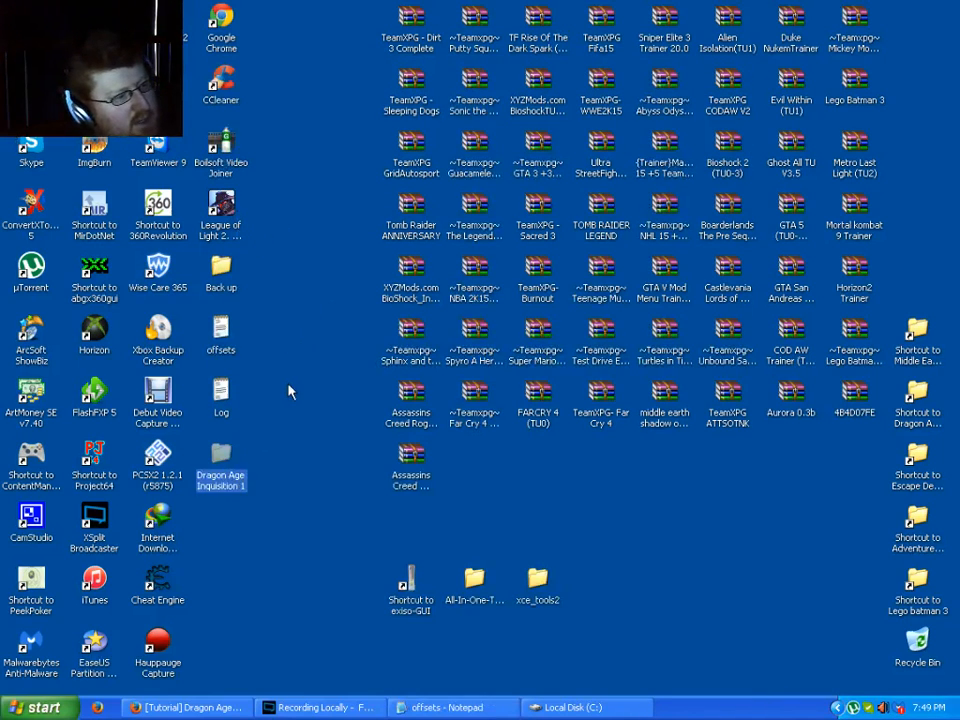
double_click(220, 464)
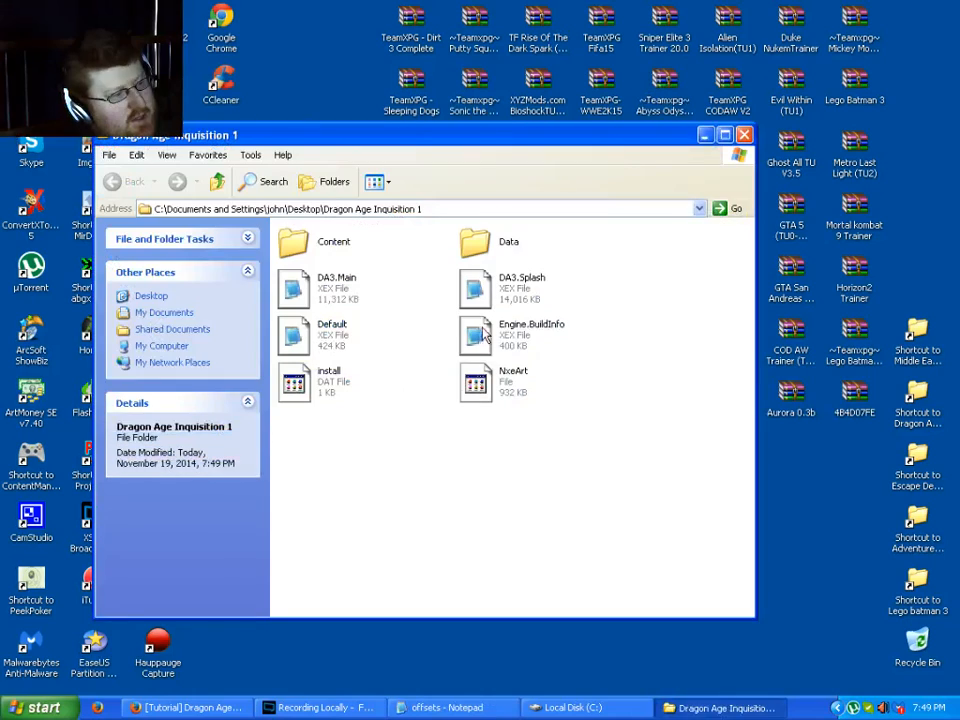
double_click(296, 240)
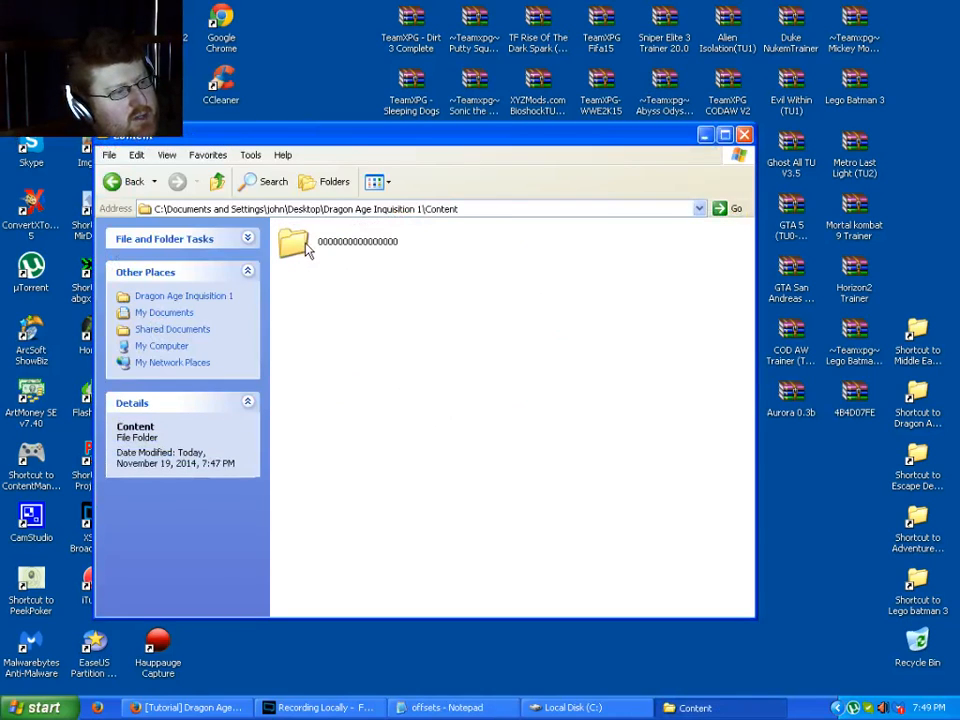
double_click(290, 248)
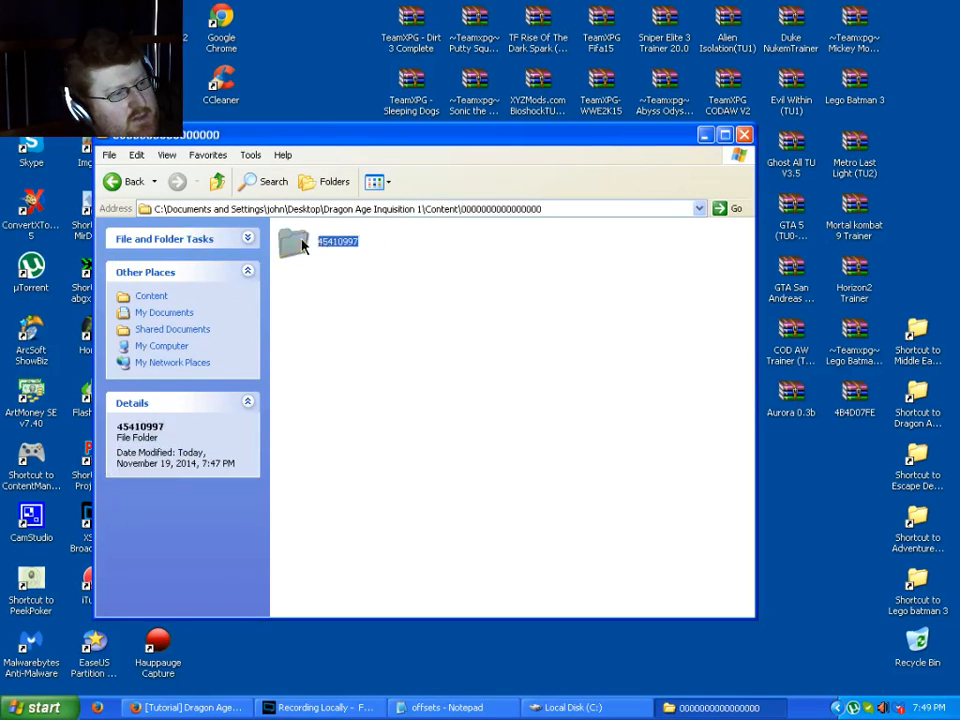
double_click(296, 244)
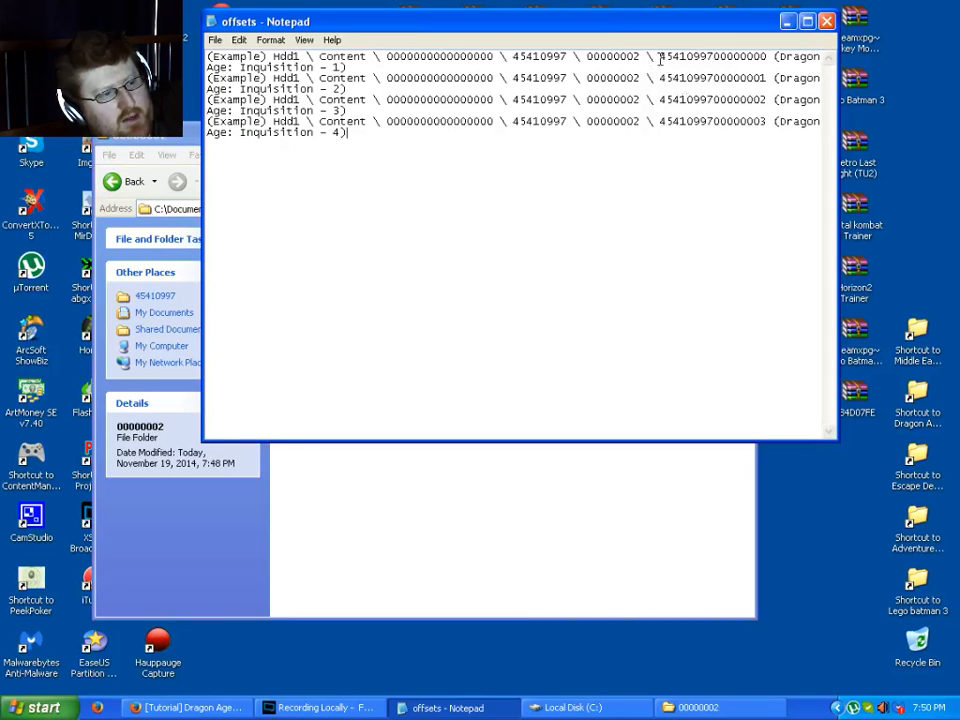
Step: Select the first update file name in the offsets note, then close Notepad without saving
double_click(712, 56)
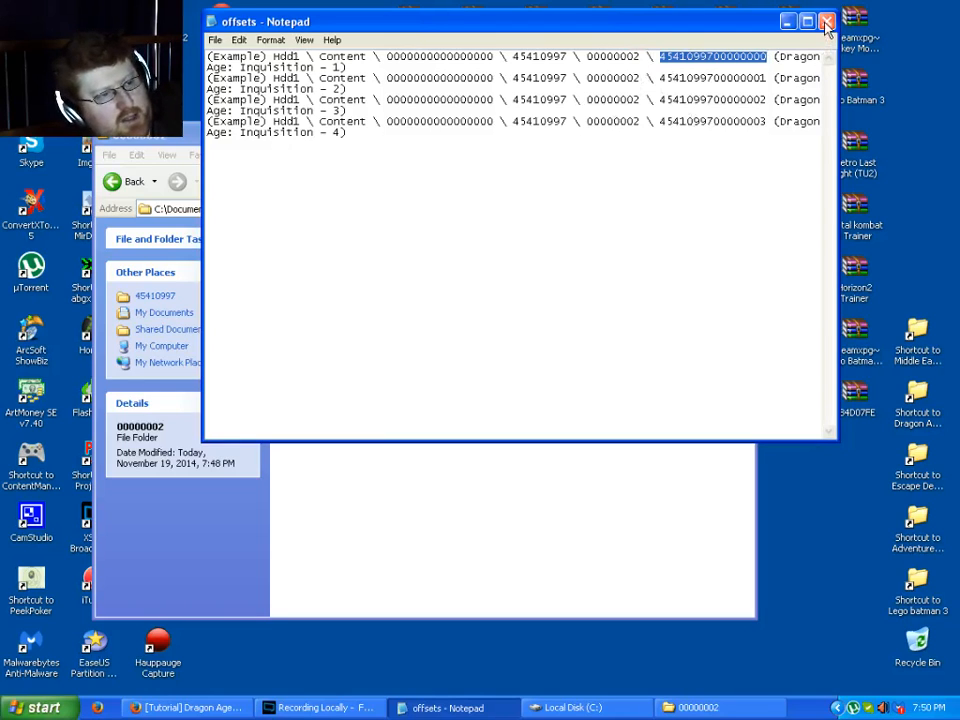
left_click(826, 24)
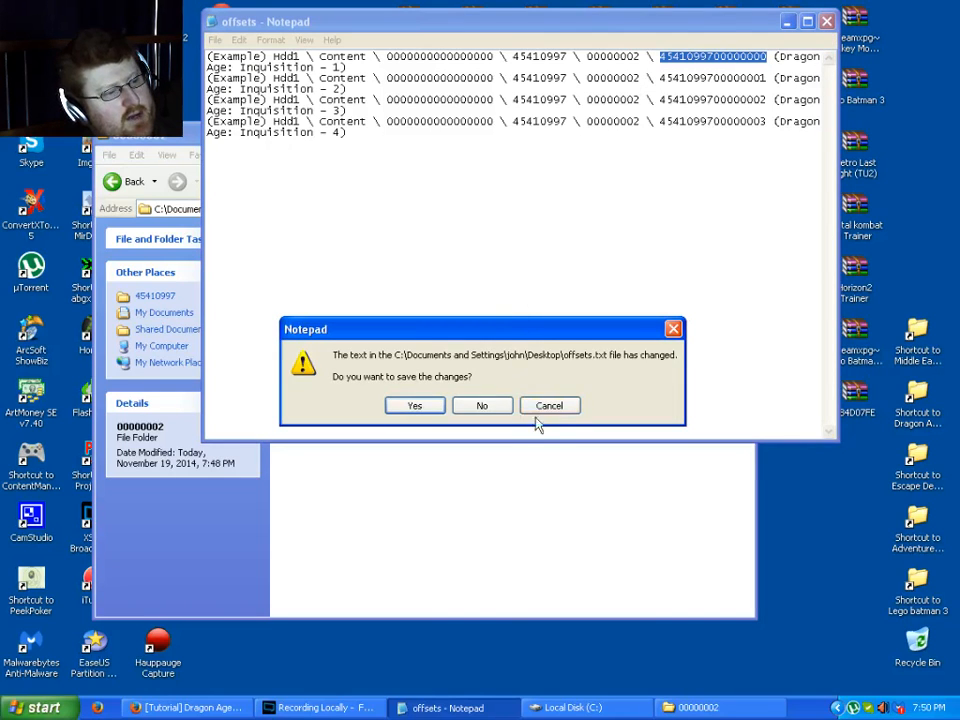
left_click(482, 404)
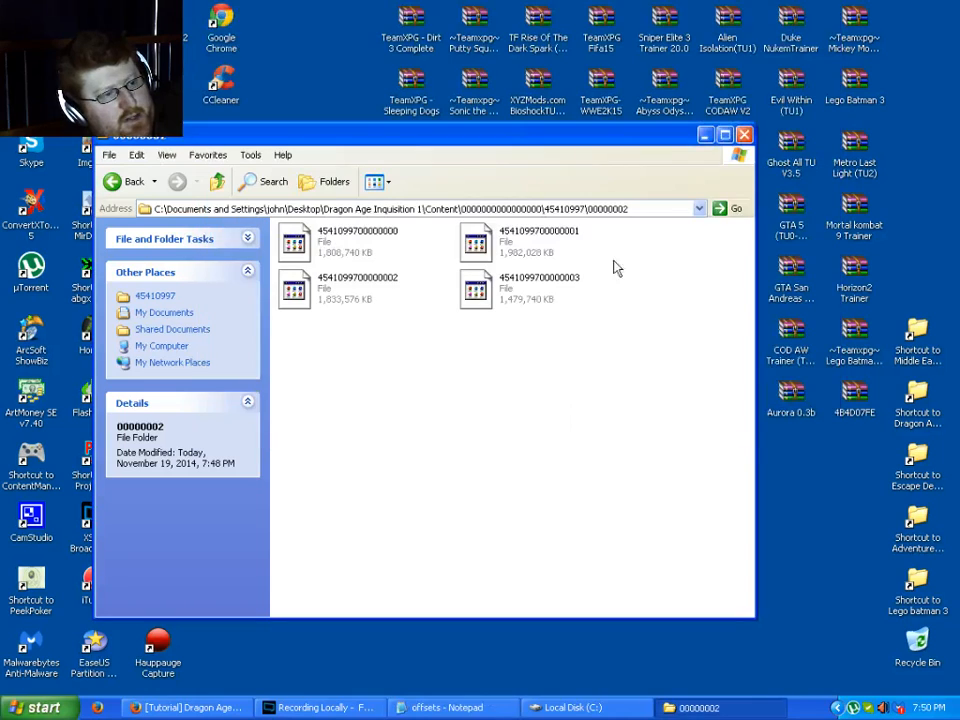
mouse_move(512, 406)
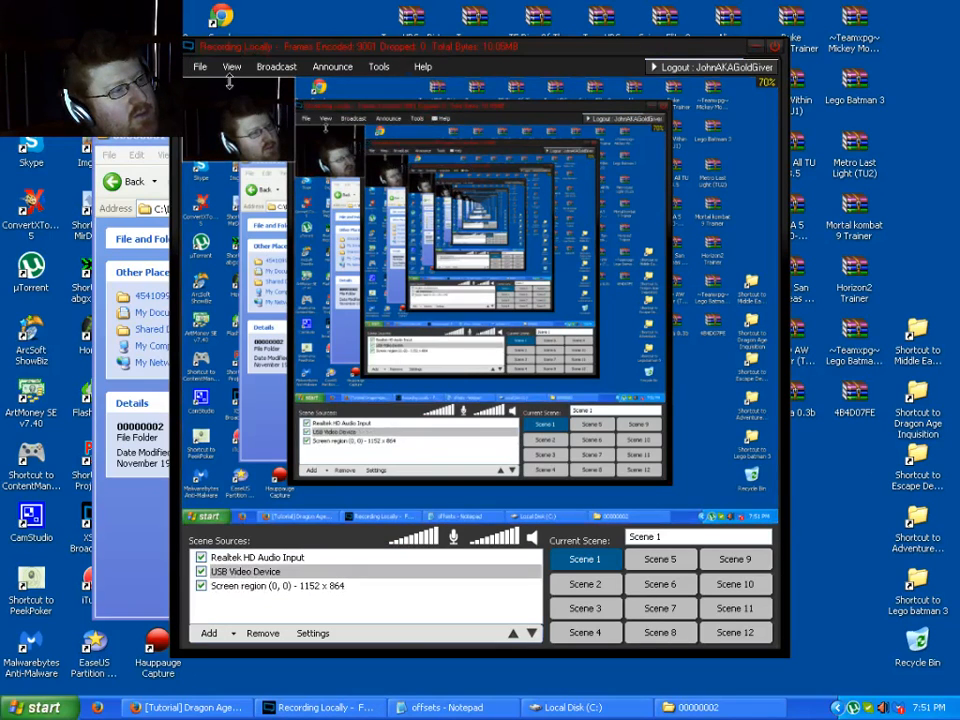
mouse_move(204, 110)
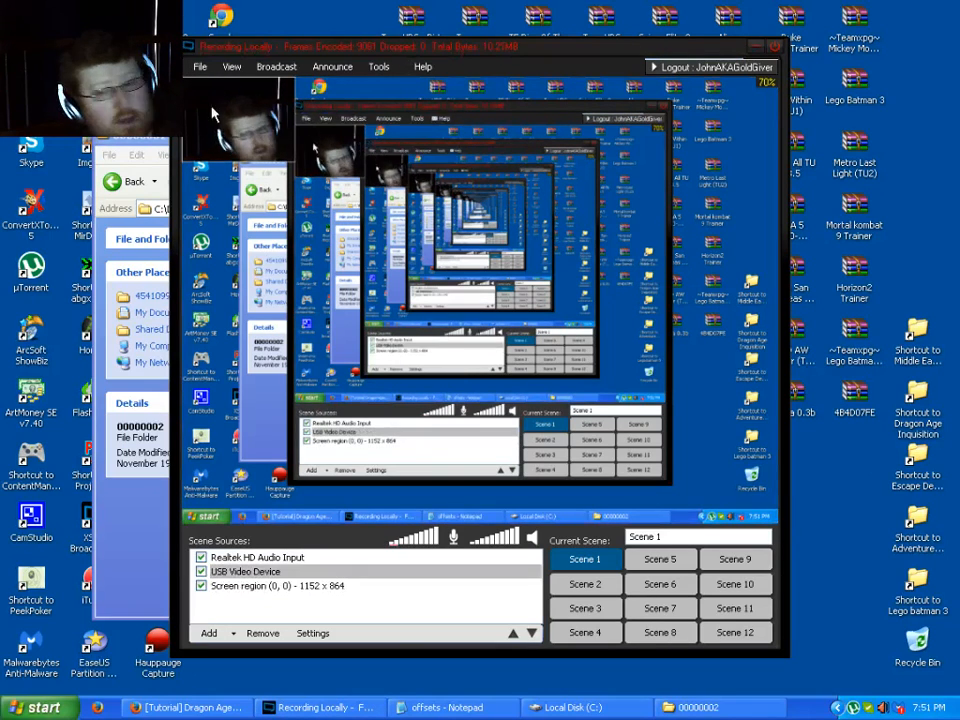